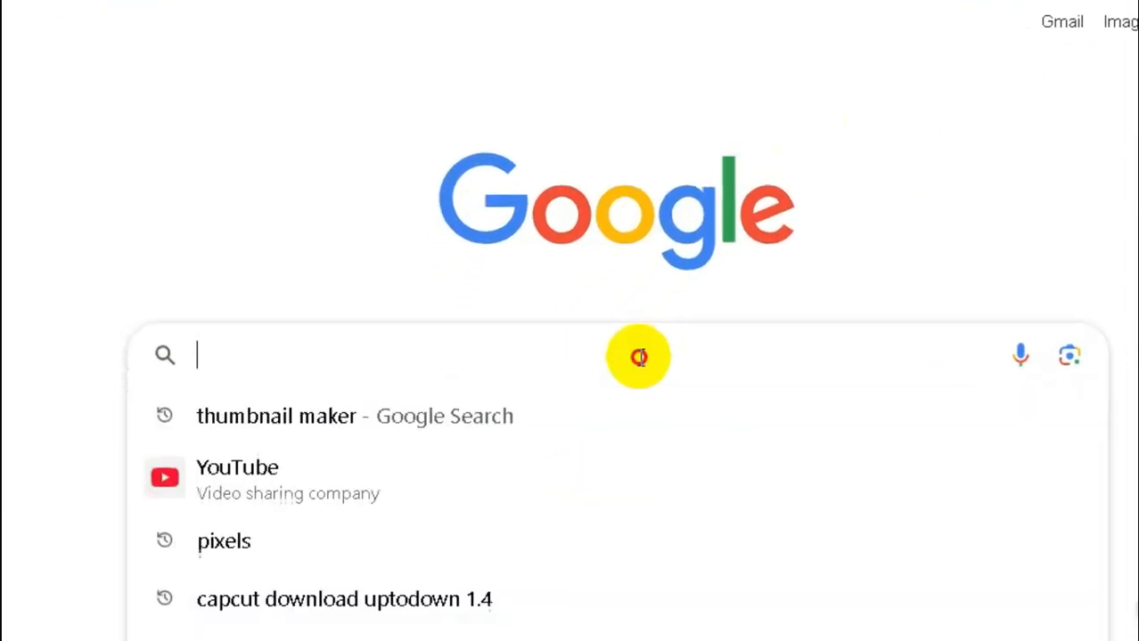
# Search Google for "download capcut uptodown version 1.4" and scan the Uptodown results
pyautogui.write('D')
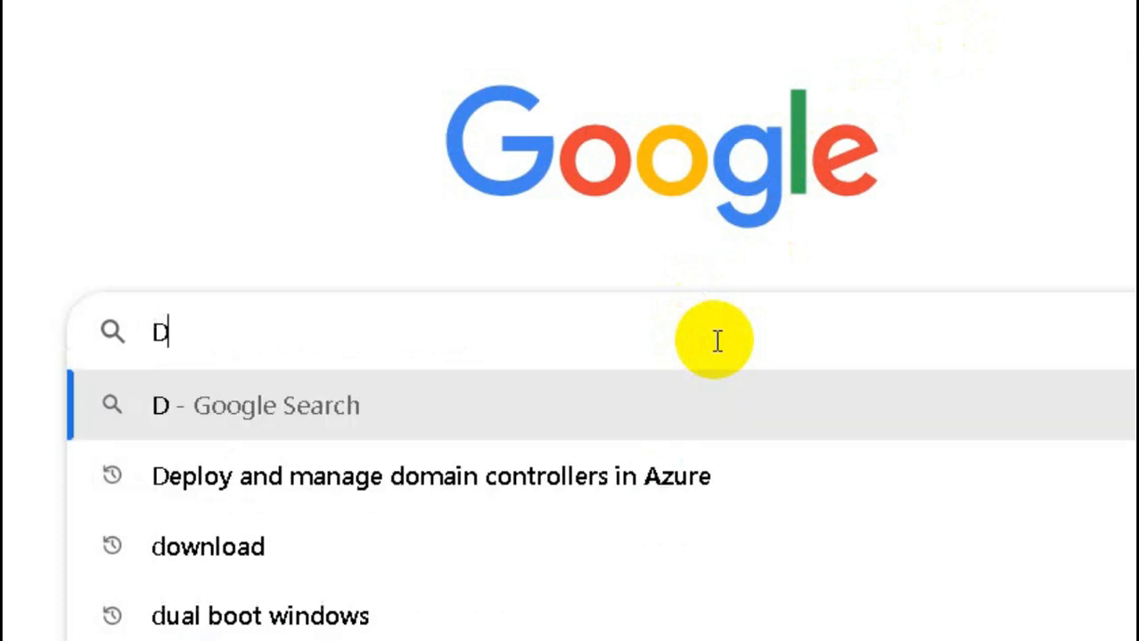
pyautogui.write('opwnload capcut uptodown version 1.4')
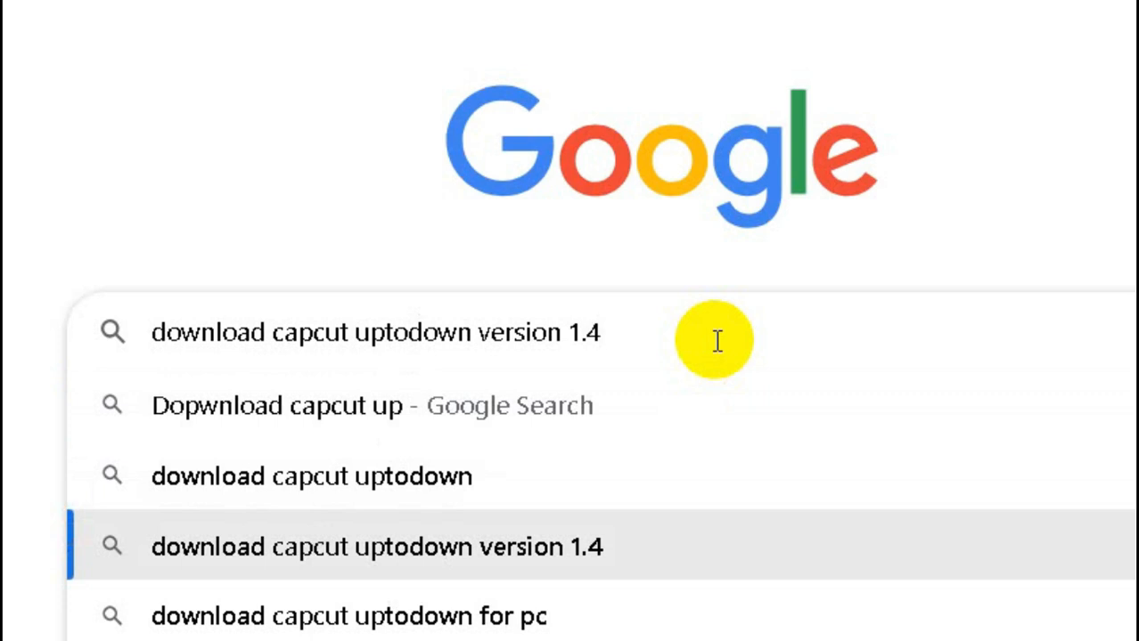
pyautogui.click(378, 545)
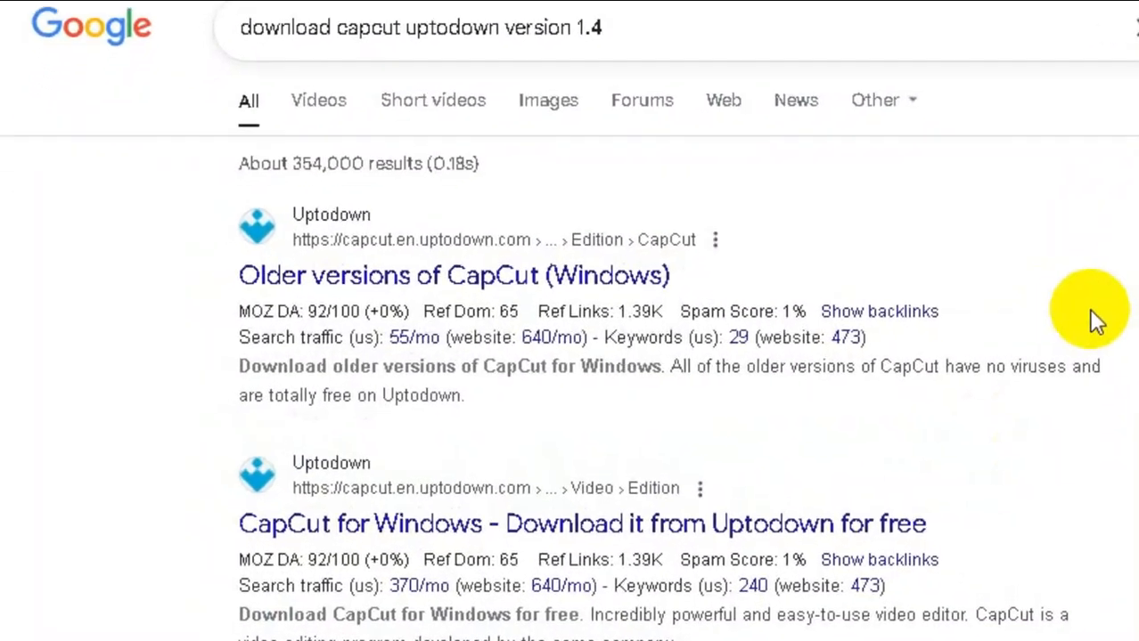
pyautogui.scroll(-3)
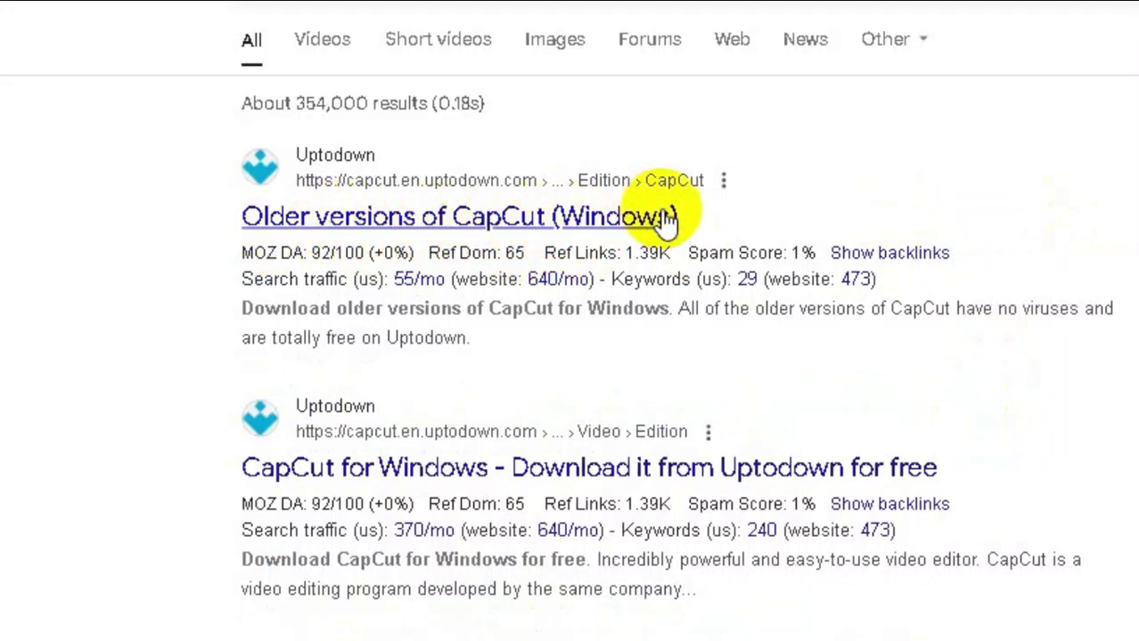
# Go to the Uptodown older-versions page for CapCut and scroll the Windows version list
pyautogui.click(449, 217)
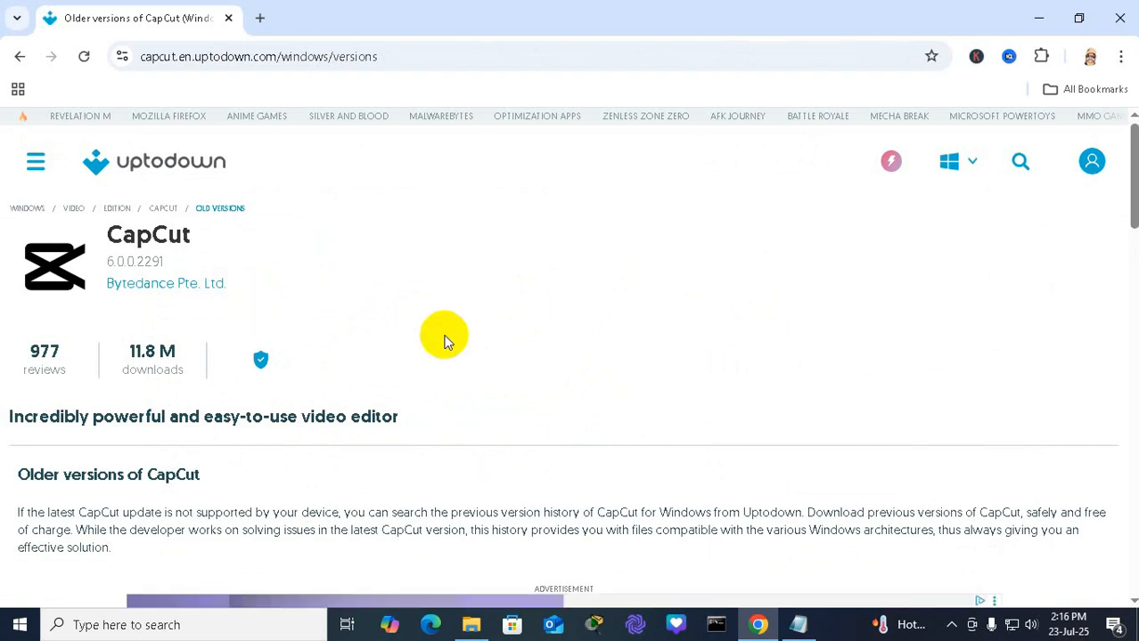
pyautogui.scroll(-3)
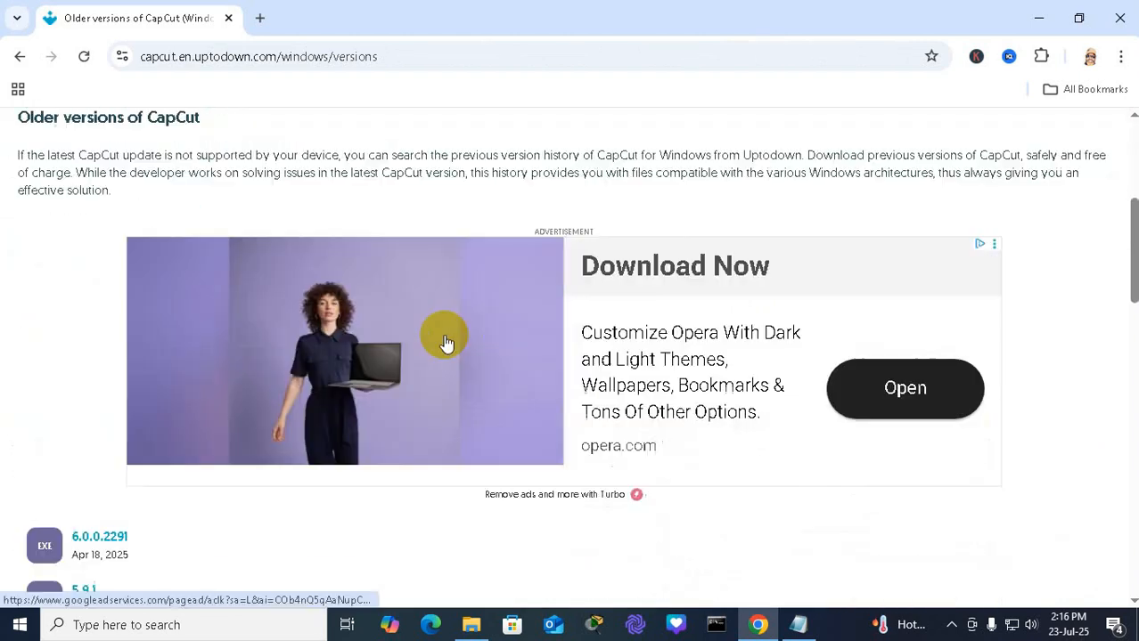
pyautogui.scroll(-3)
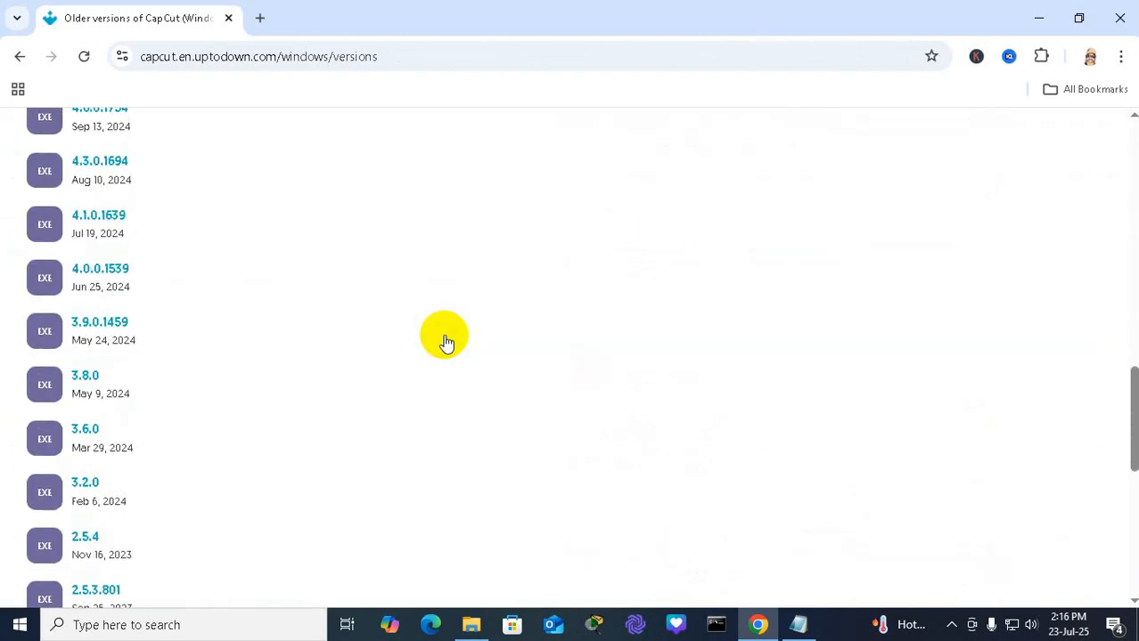
pyautogui.scroll(-3)
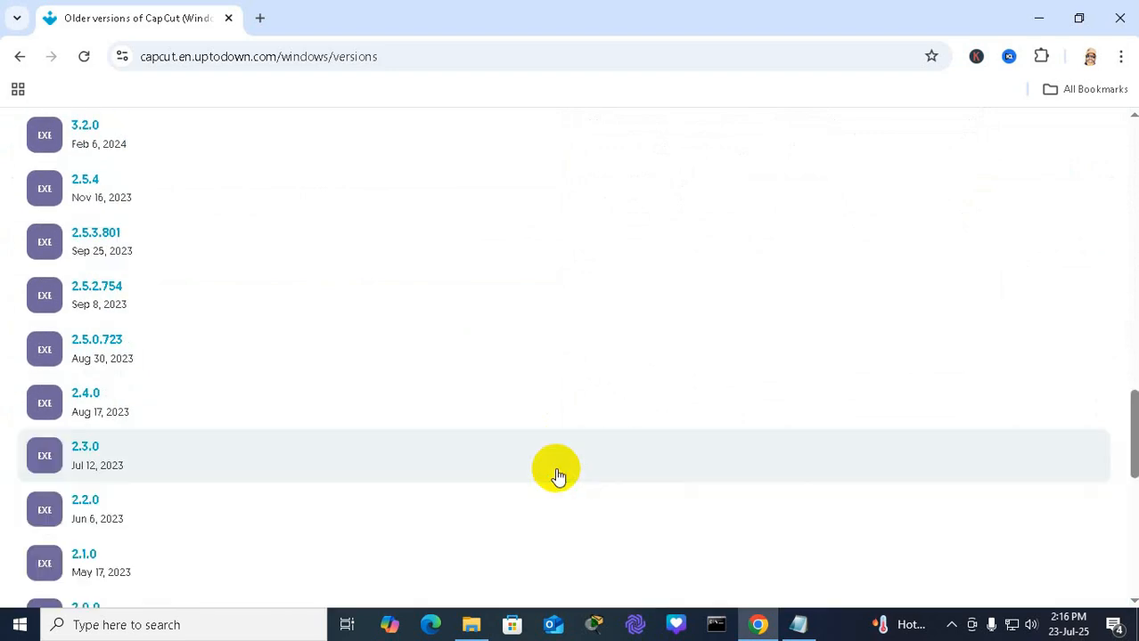
pyautogui.scroll(-3)
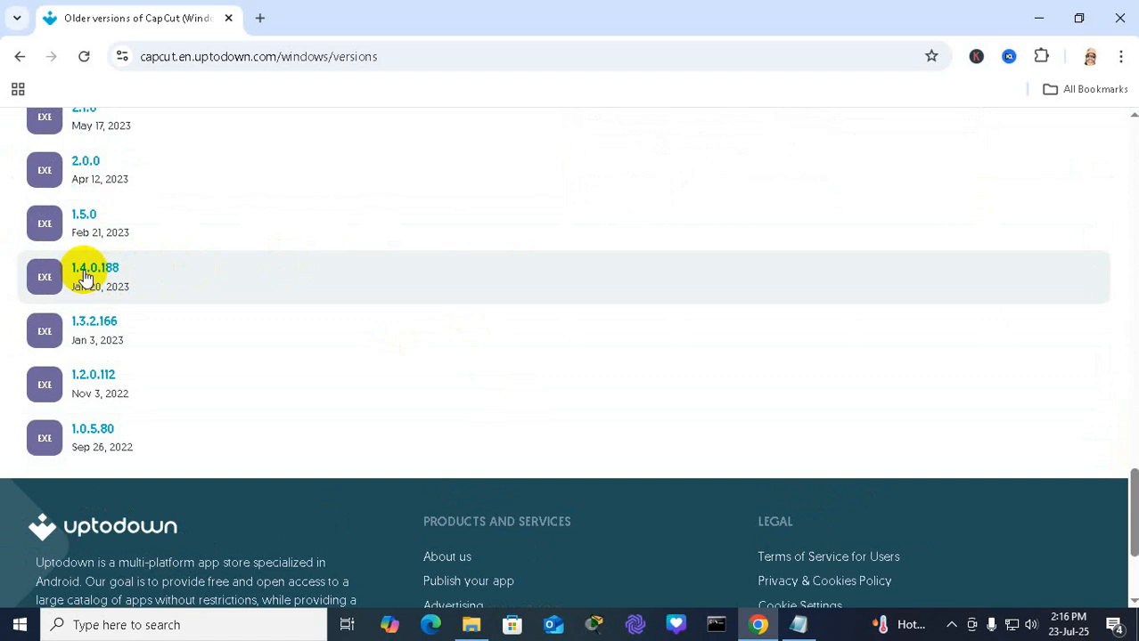
pyautogui.moveTo(107, 285)
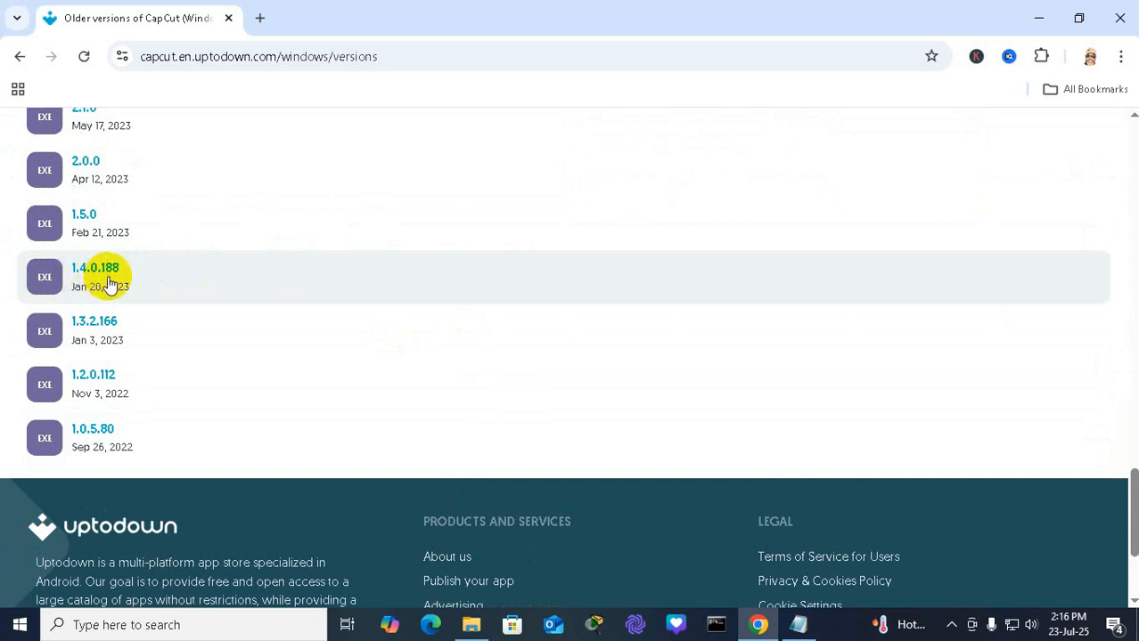
# Reach the download page for CapCut version 1.4.0.188
pyautogui.click(96, 269)
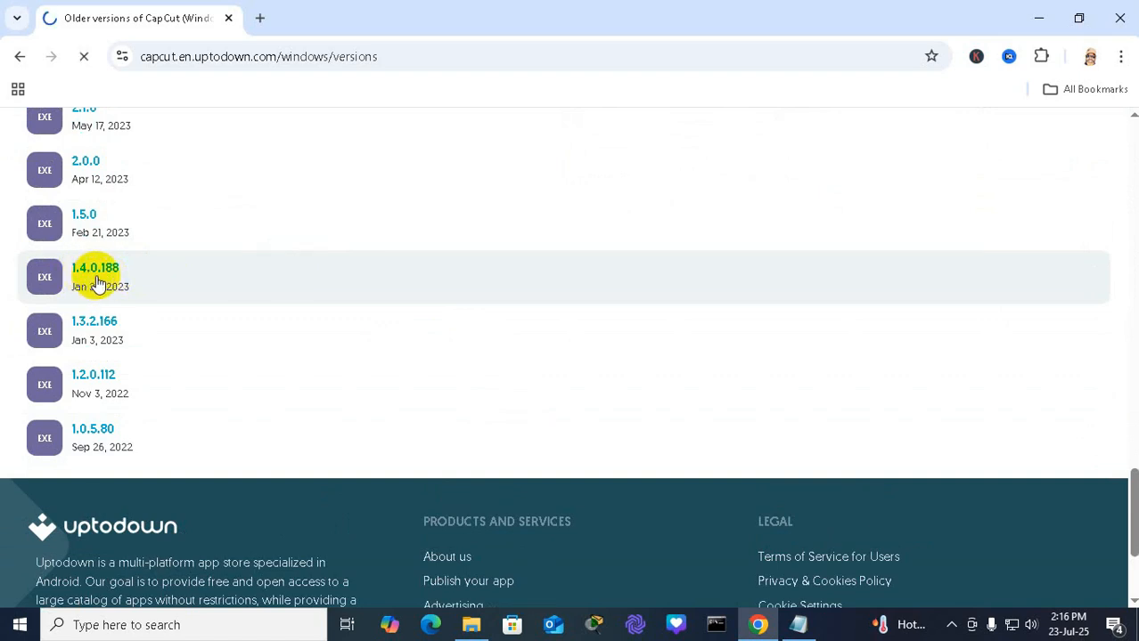
pyautogui.click(96, 267)
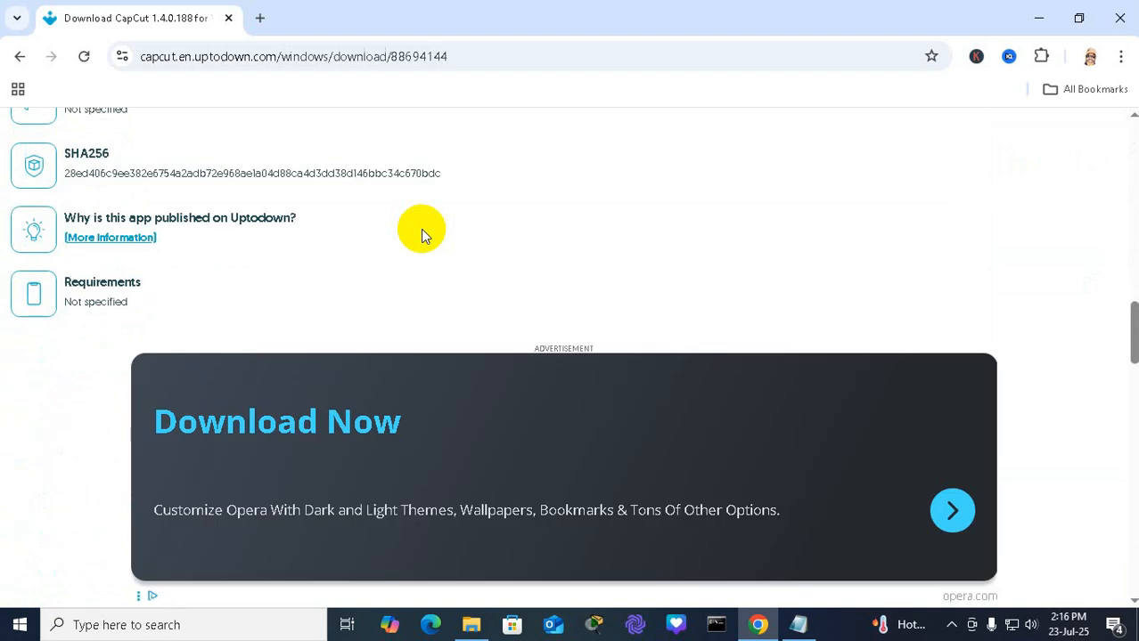
pyautogui.scroll(-3)
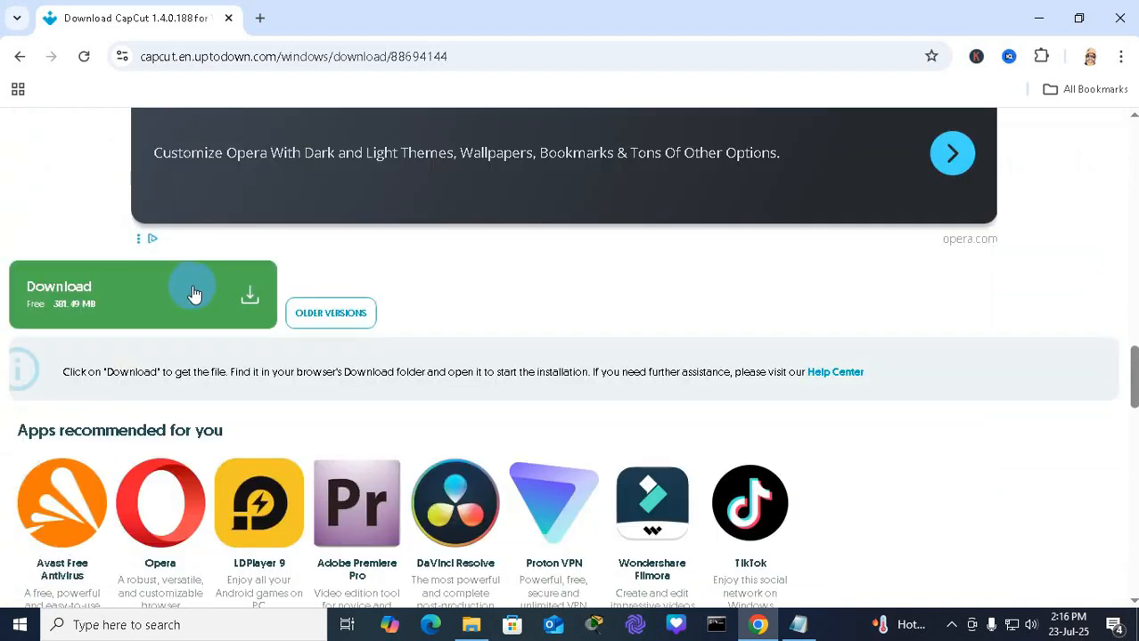
# Download the CapCut 1.4.0.188 installer and show it in the Downloads folder
pyautogui.click(193, 290)
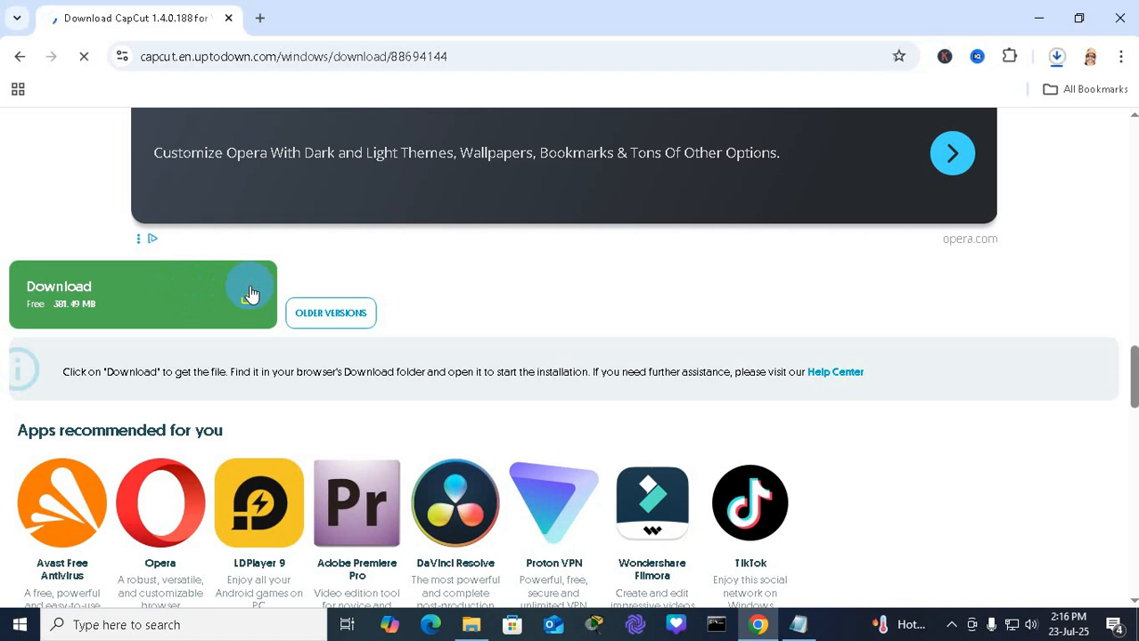
pyautogui.click(251, 292)
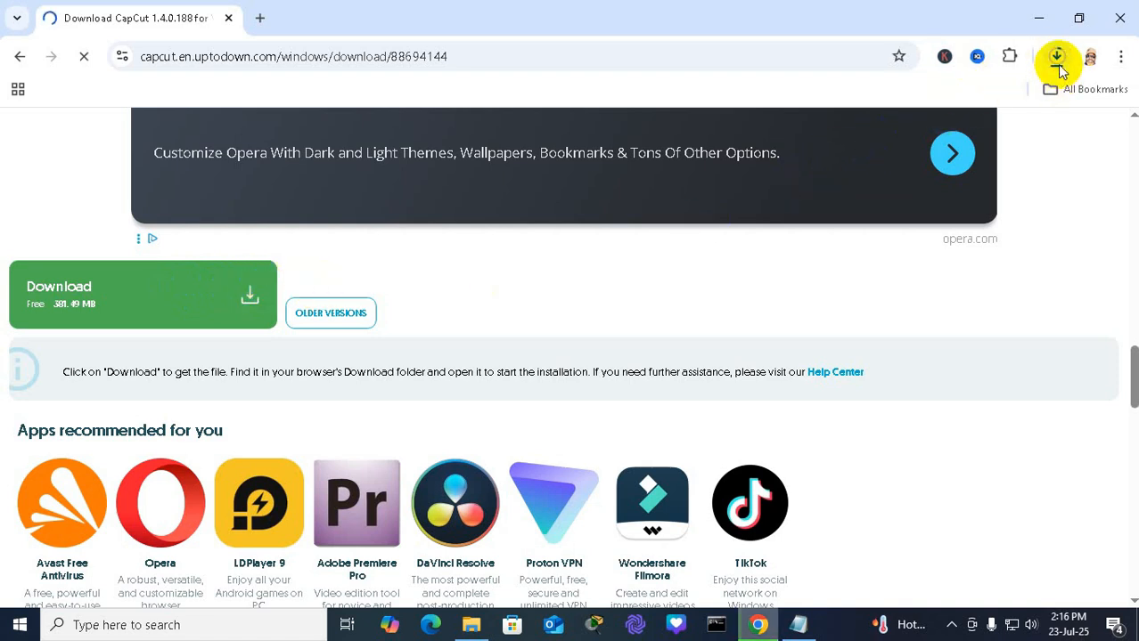
pyautogui.click(1057, 55)
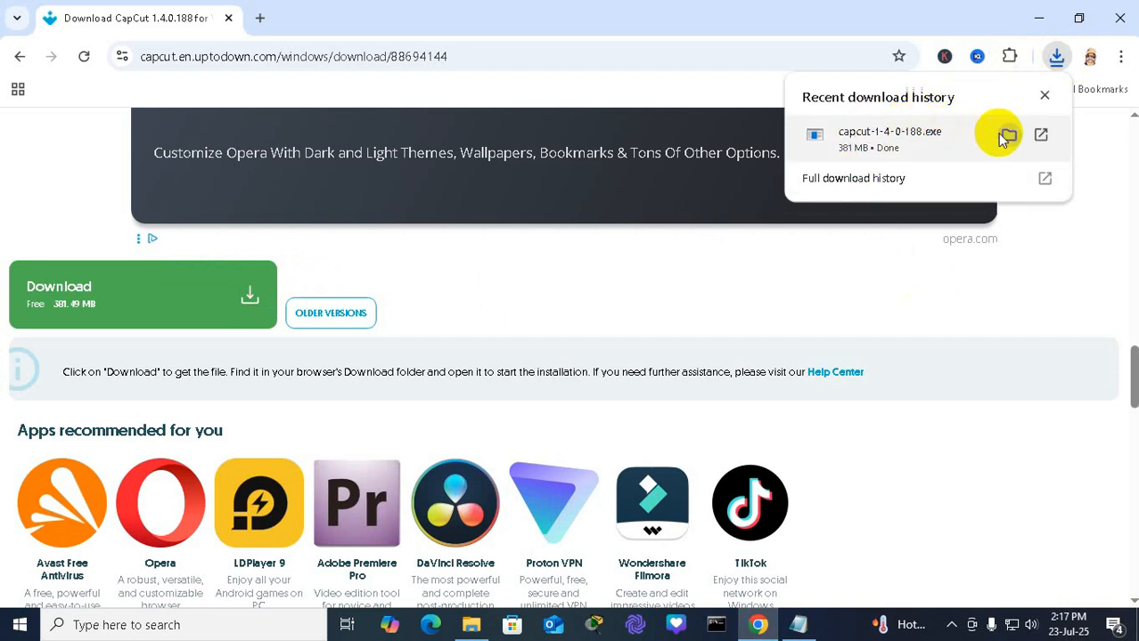
pyautogui.click(1009, 133)
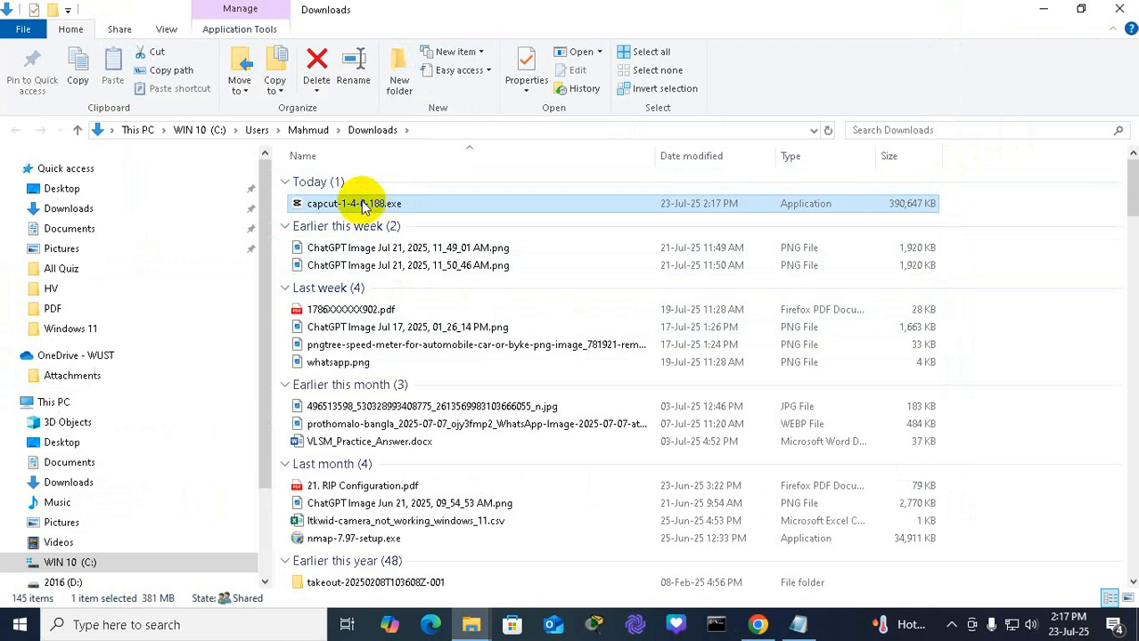
# Bring up the file actions for capcut-1-4-0-188.exe to run it as administrator
pyautogui.rightClick(353, 203)
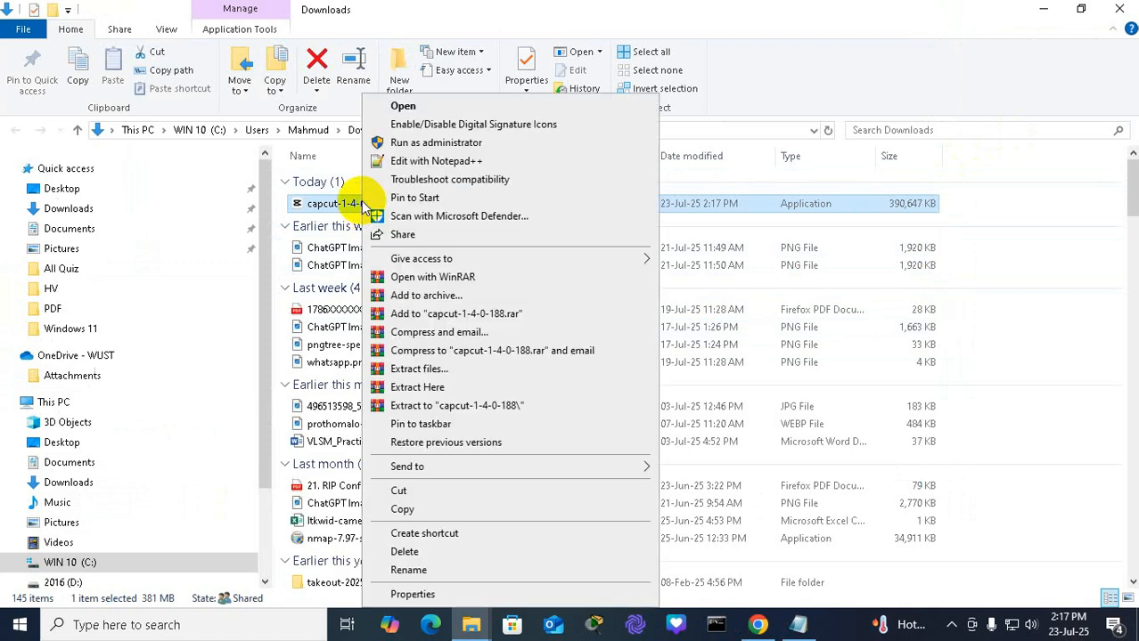
pyautogui.moveTo(438, 143)
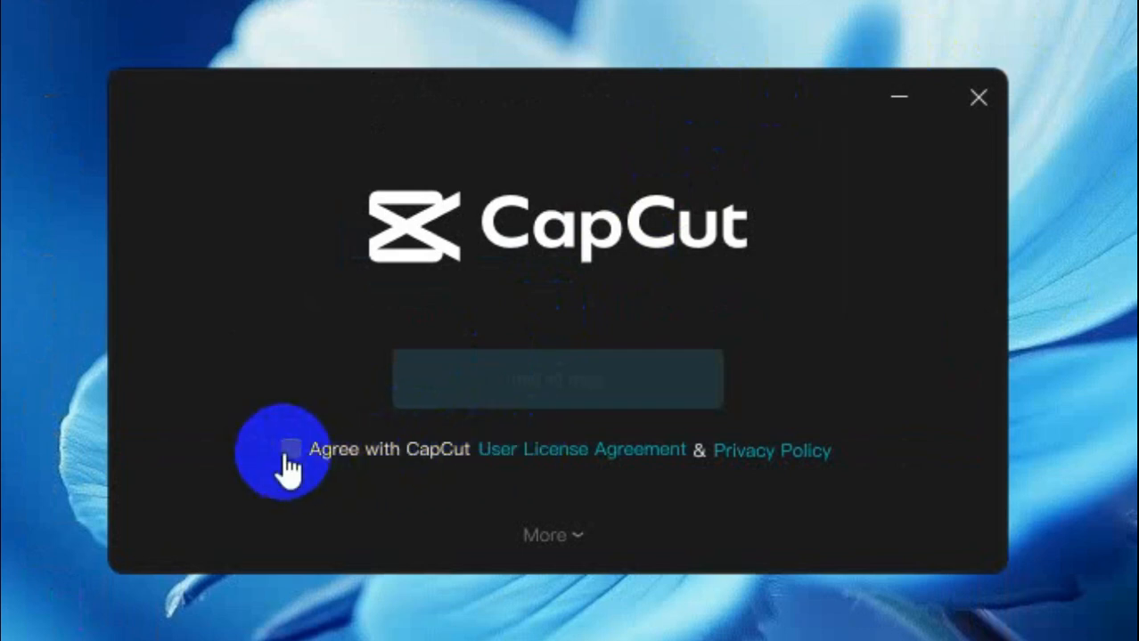
# Accept the licence, install CapCut and confirm the environment test to reach the start screen
pyautogui.click(288, 449)
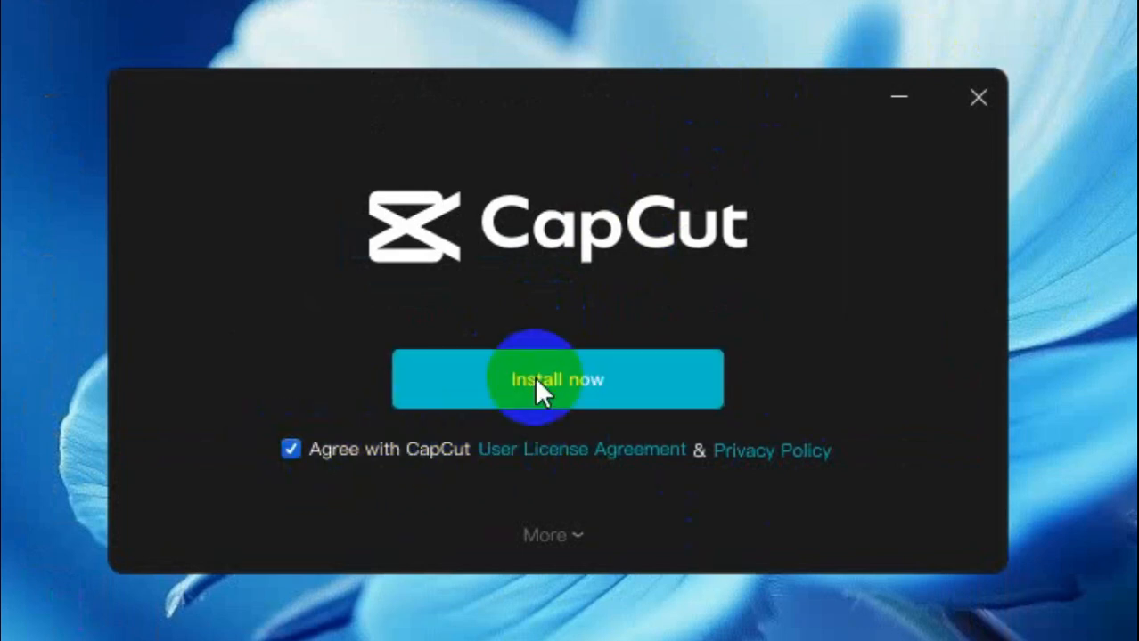
pyautogui.click(556, 378)
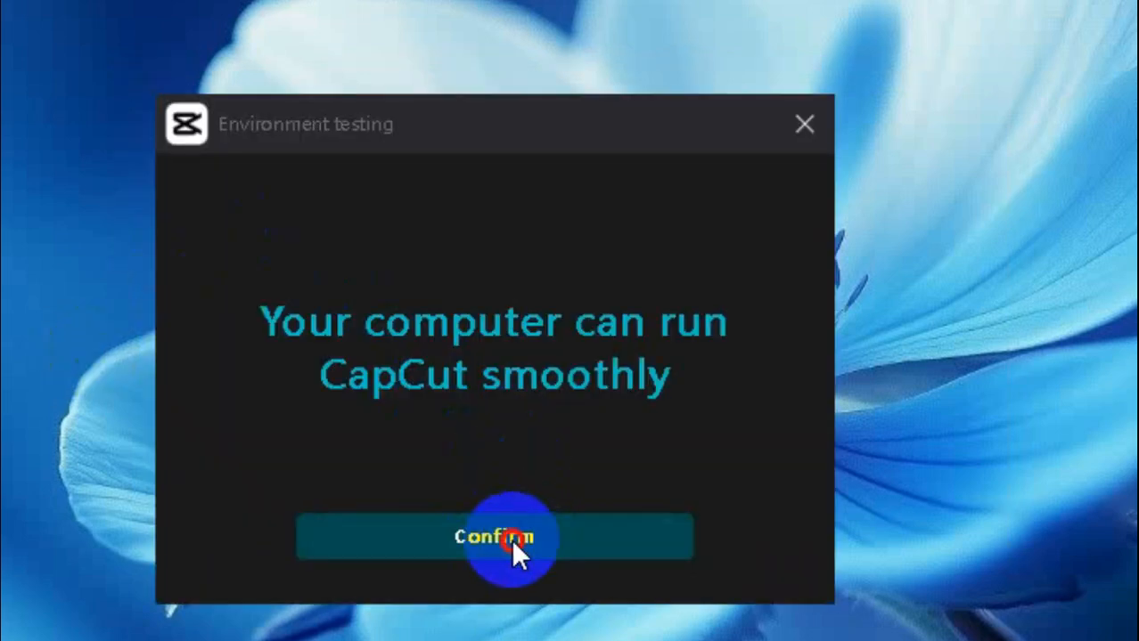
pyautogui.click(491, 538)
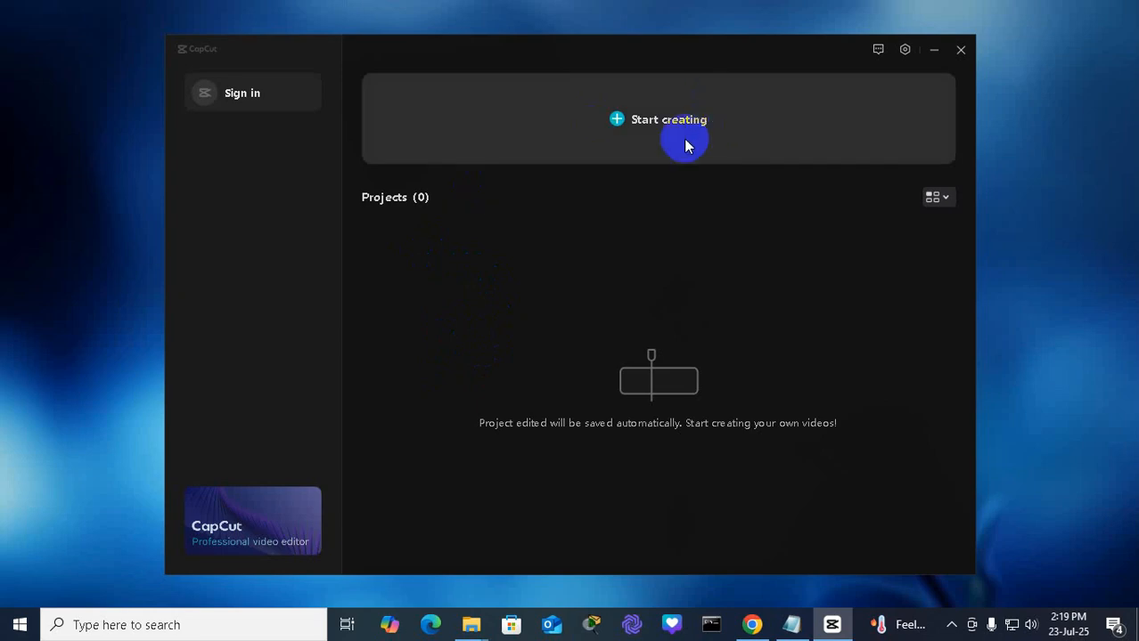
# Create a new project, import the mp4 clip from Documents and place it on the timeline
pyautogui.click(668, 118)
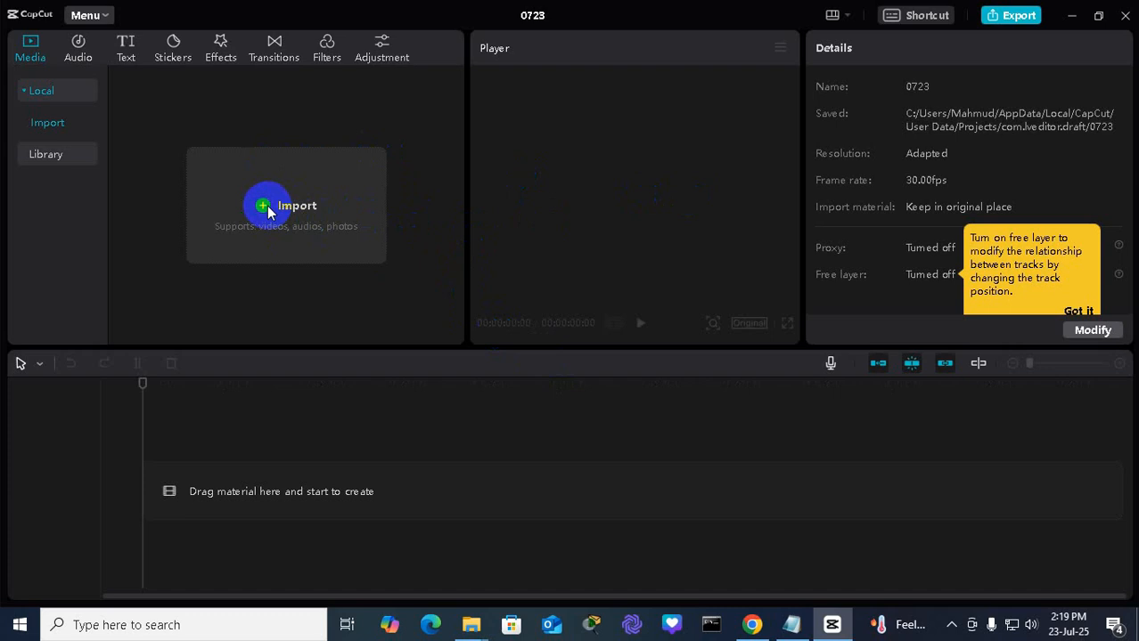
pyautogui.click(285, 205)
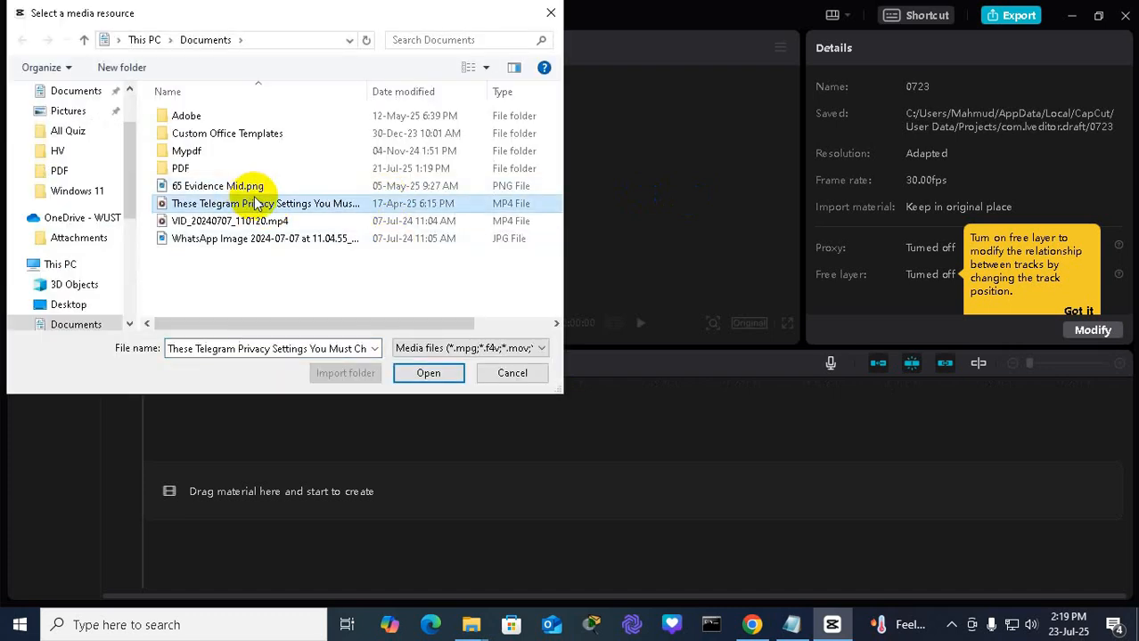
pyautogui.click(427, 374)
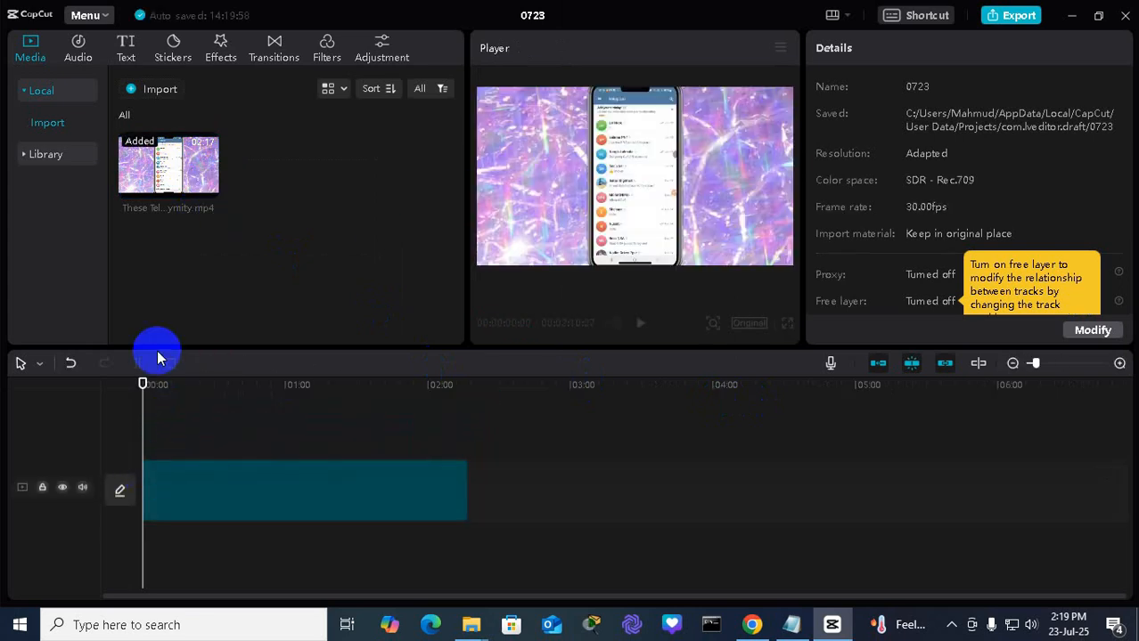
pyautogui.click(303, 490)
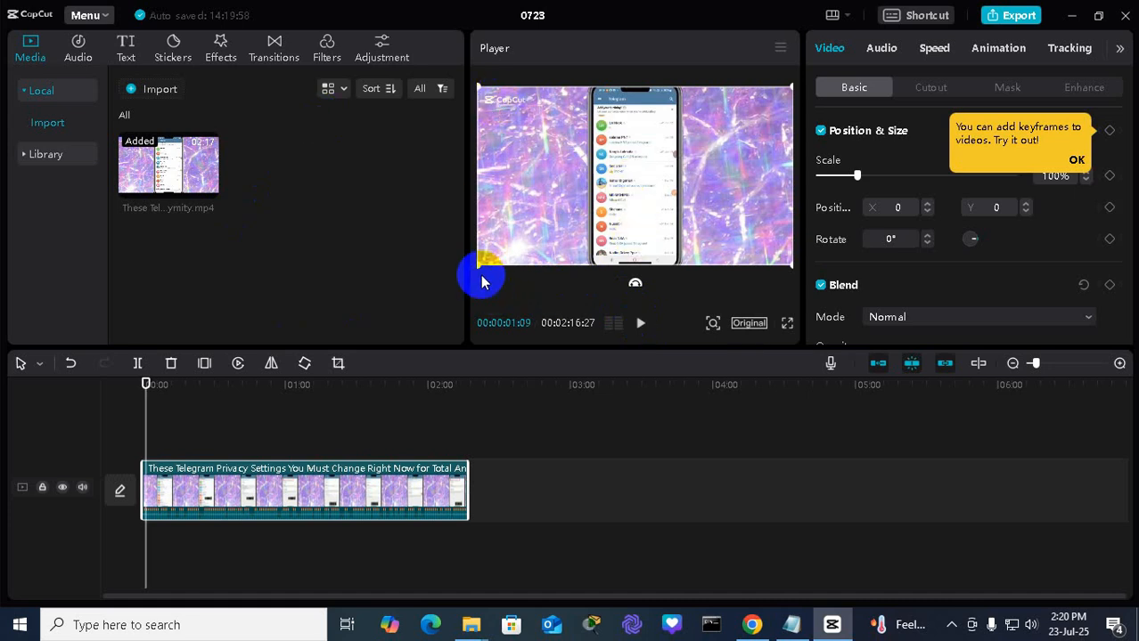
pyautogui.click(1030, 625)
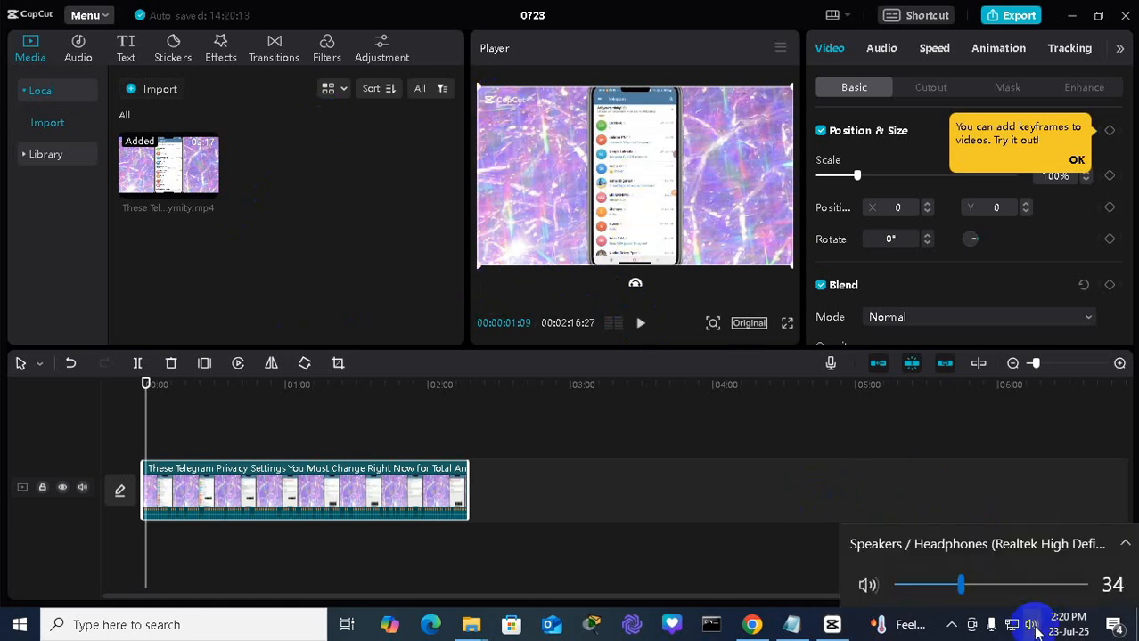